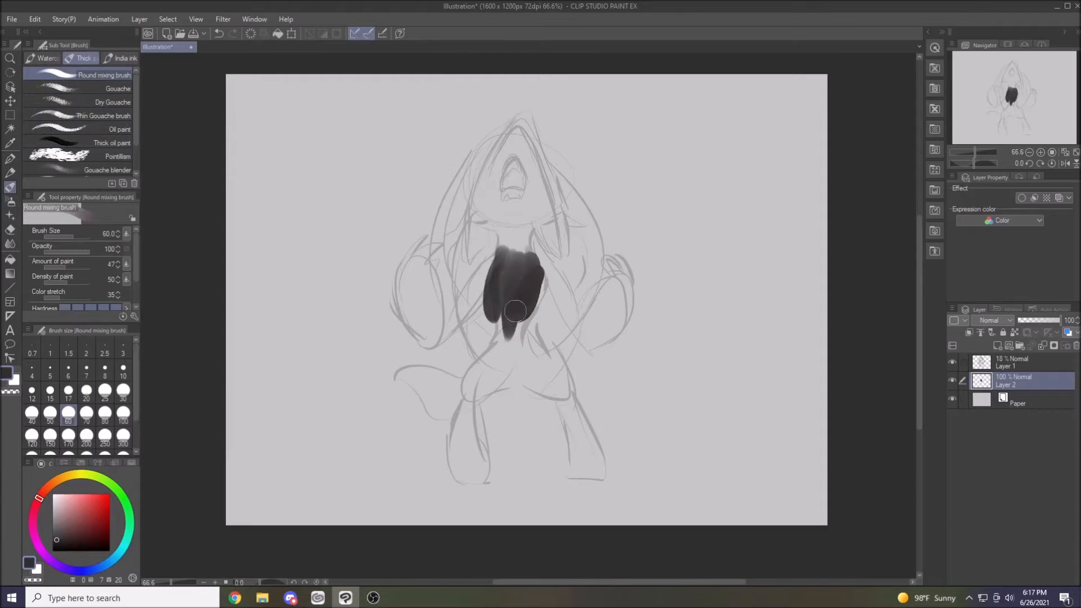
# Block in the dark grey body with red tufts, claws and tail tip, then hide the sketch
pyautogui.click(118, 88)
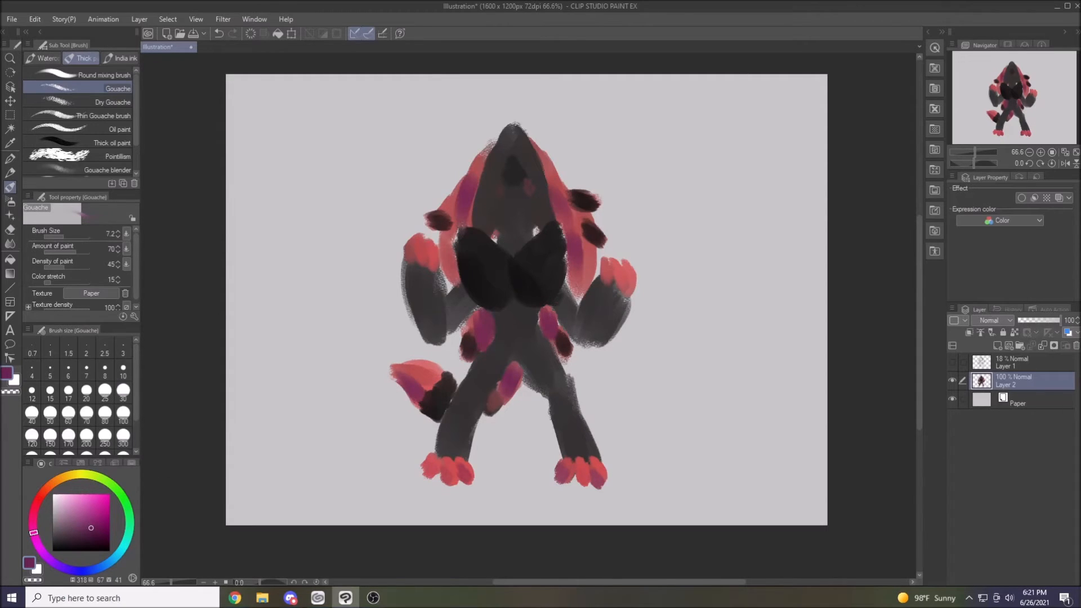
pyautogui.click(67, 399)
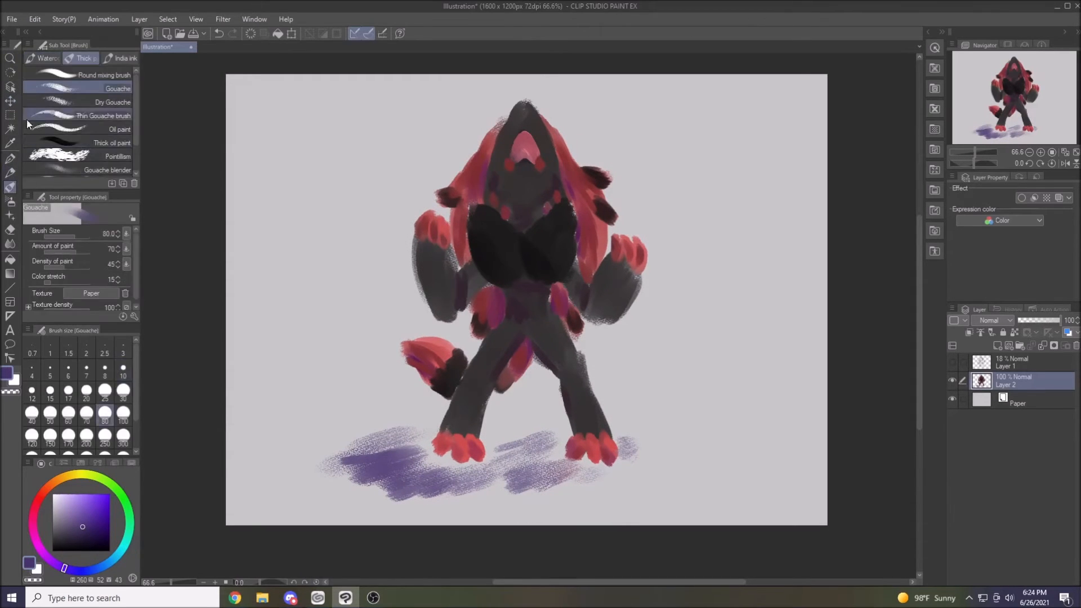
# Paint the purple ground shadow, red fur and pink mouth, then pick the Round mixing brush
pyautogui.click(121, 115)
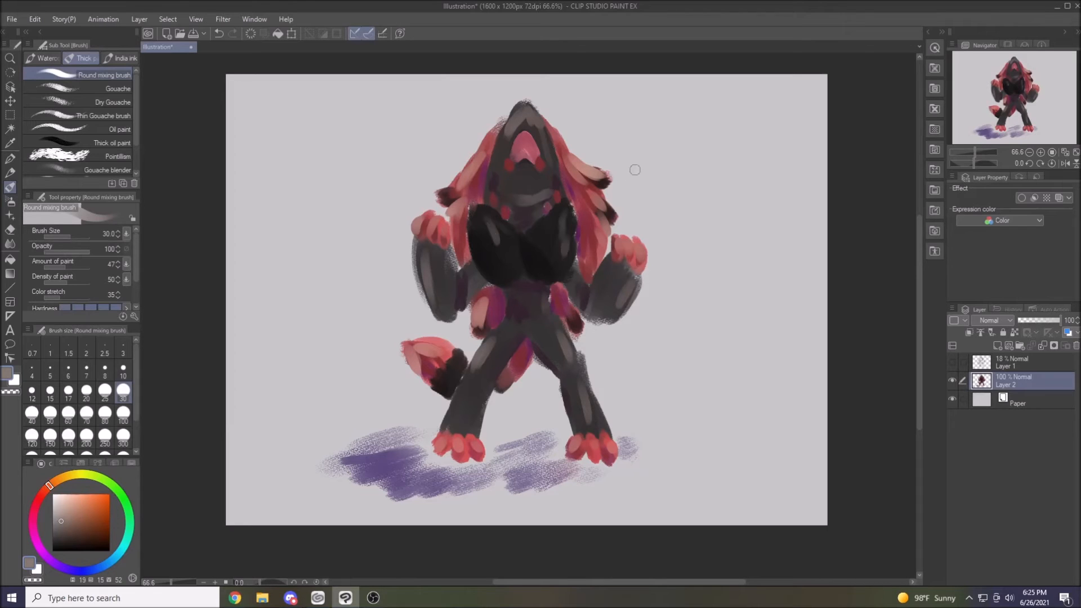
# Blend the shadow and fur smooth, then start black head details with the Brush pen at size 30
pyautogui.click(108, 170)
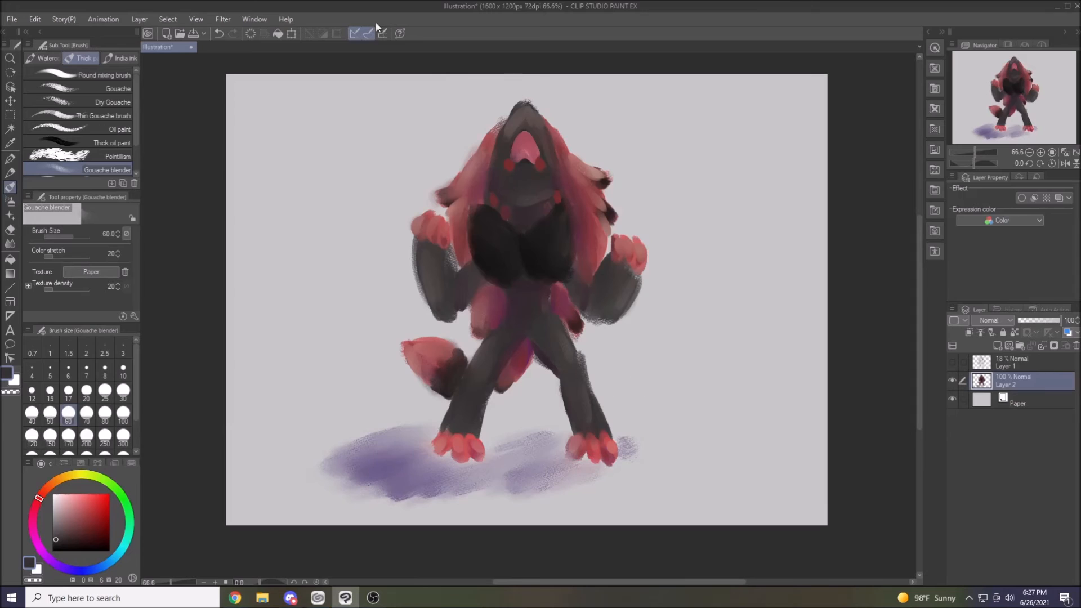
pyautogui.click(124, 57)
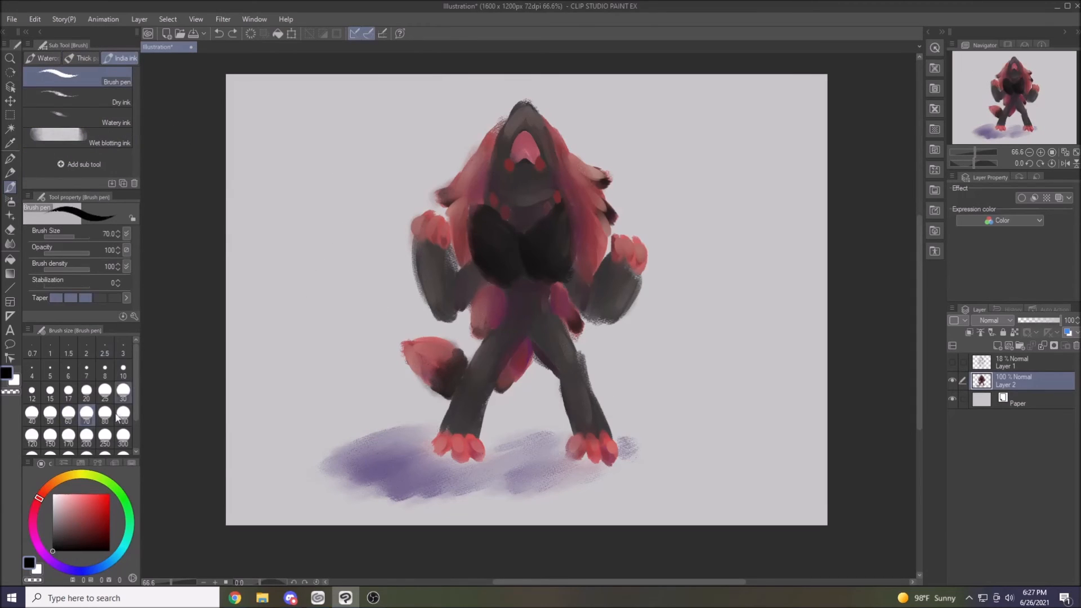
pyautogui.click(122, 393)
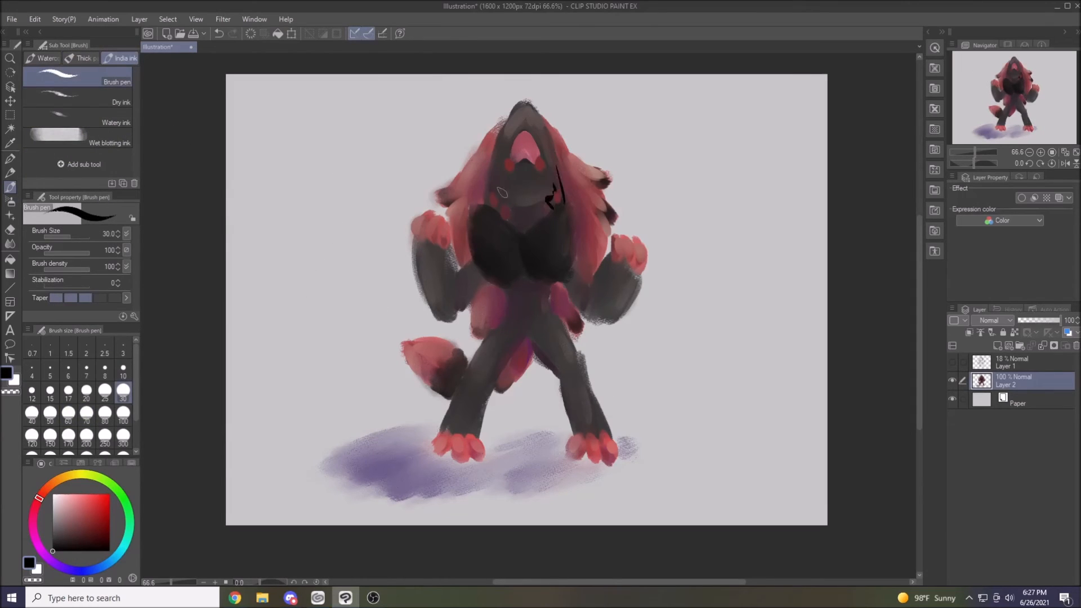